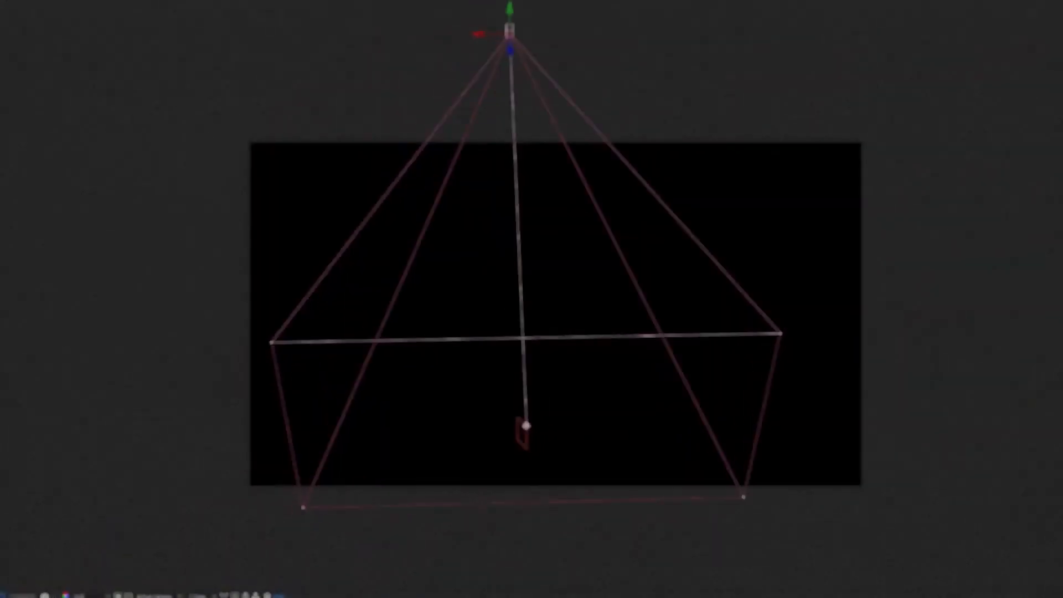
# Bring the HandyCam_Controller layer's Effect Controls into view at the Lens group
pyautogui.moveTo(515, 26); pyautogui.dragTo(135, 197)
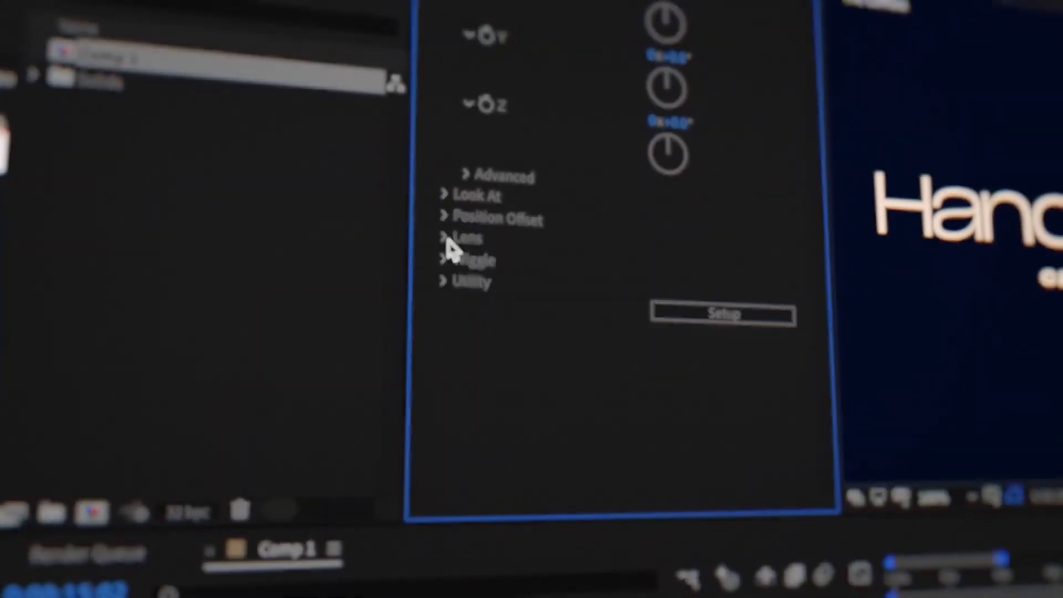
# Expand Lens > Depth of Field and enable depth of field on the HandyCam camera
pyautogui.click(447, 233)
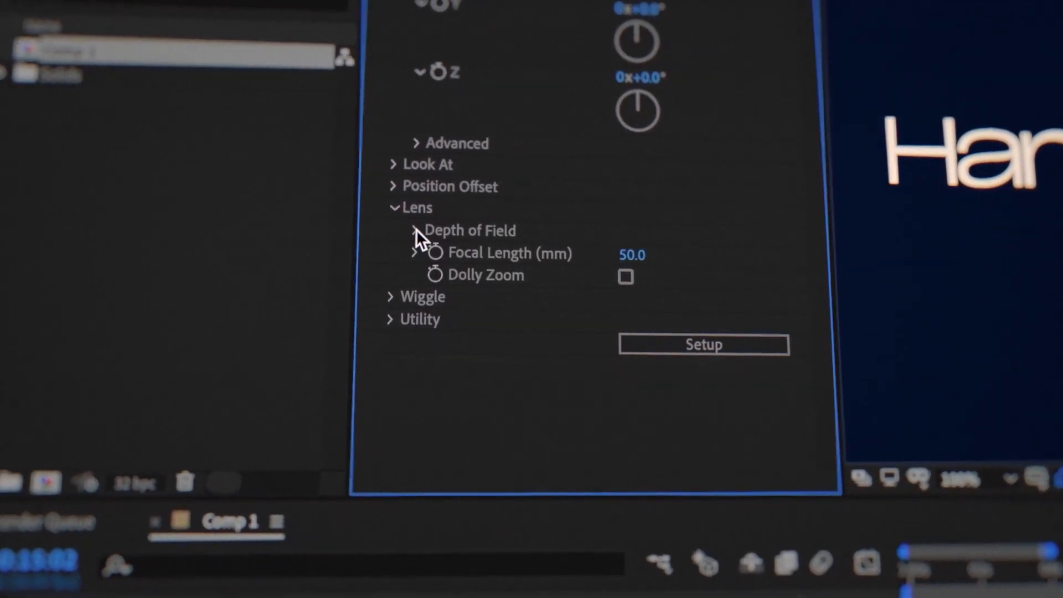
pyautogui.click(417, 230)
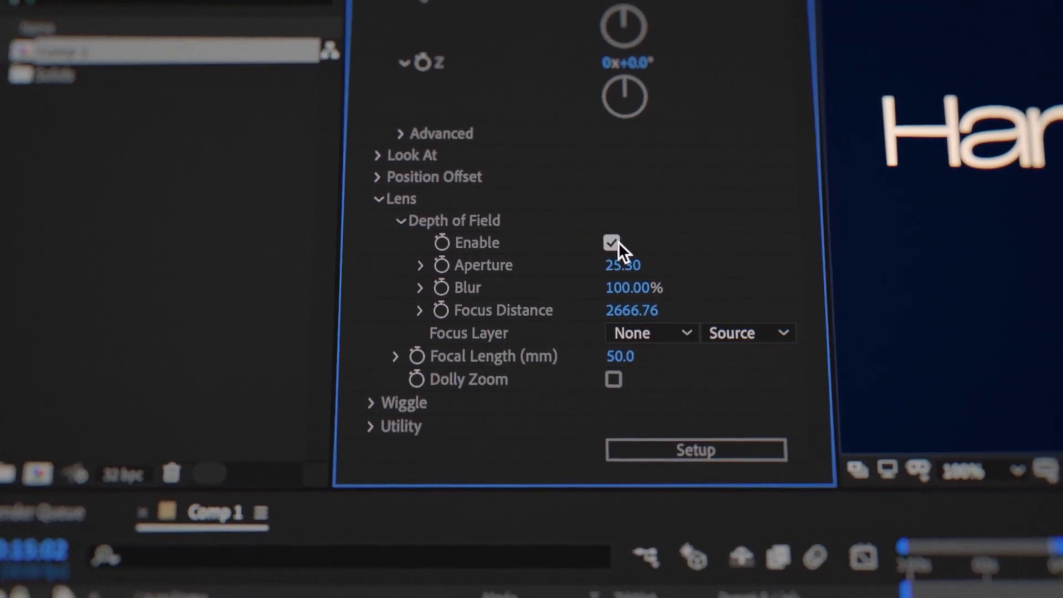
pyautogui.click(648, 332)
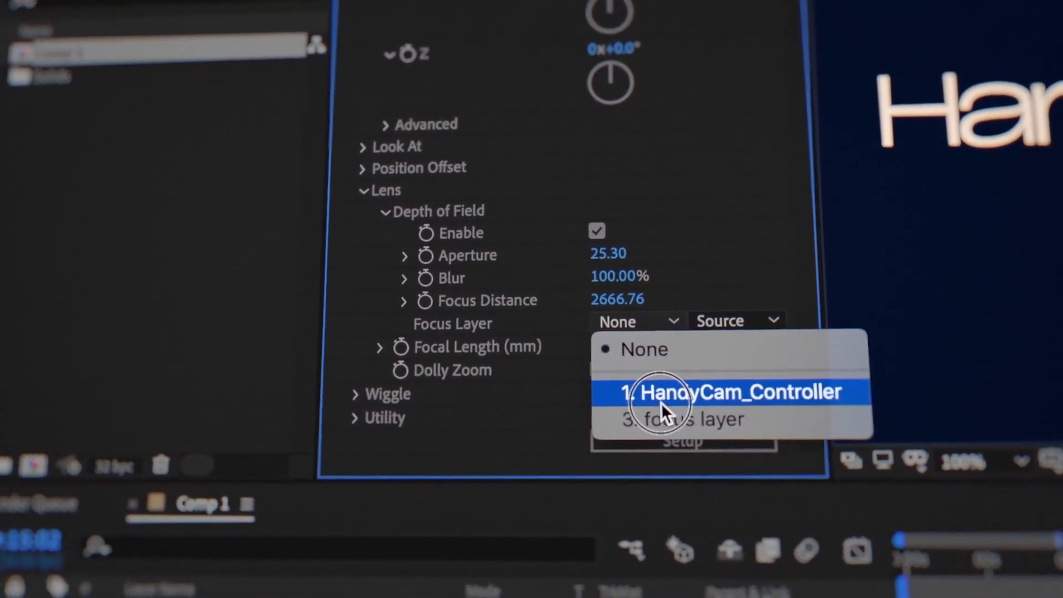